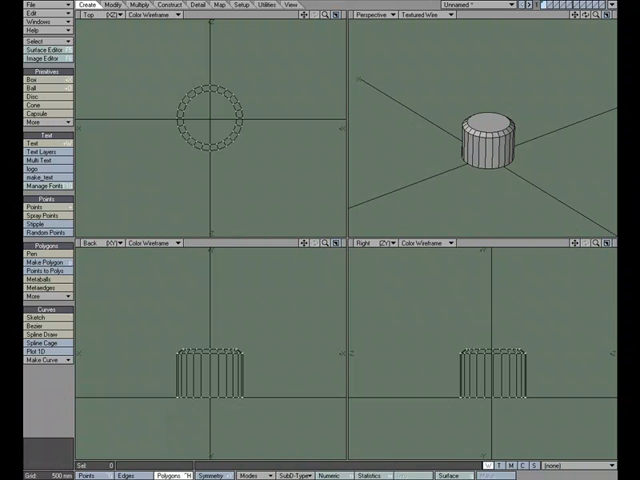
mouse_move(460, 126)
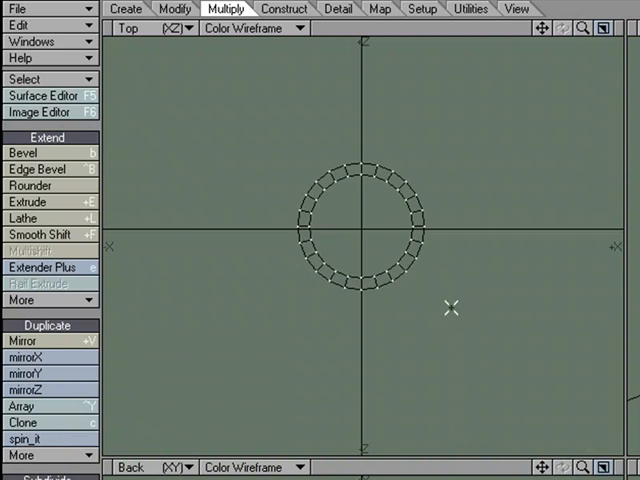
Step: Maximize the Top viewport so the cylinder's circular wireframe fills the workspace
click(36, 250)
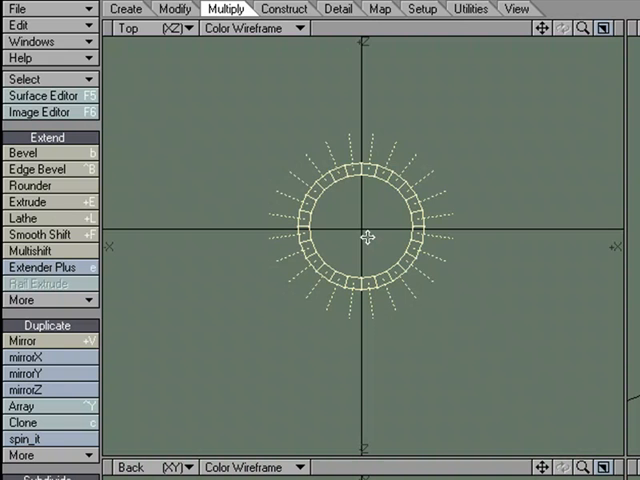
mouse_move(368, 236)
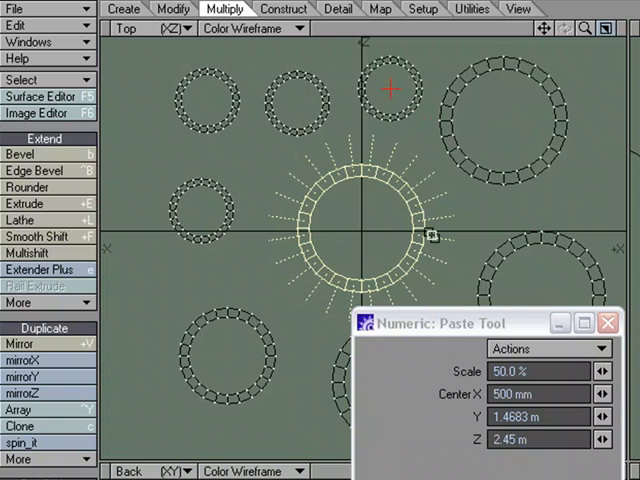
mouse_move(256, 188)
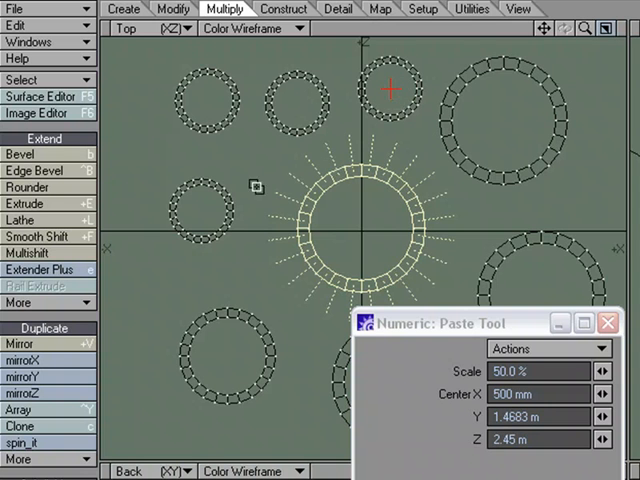